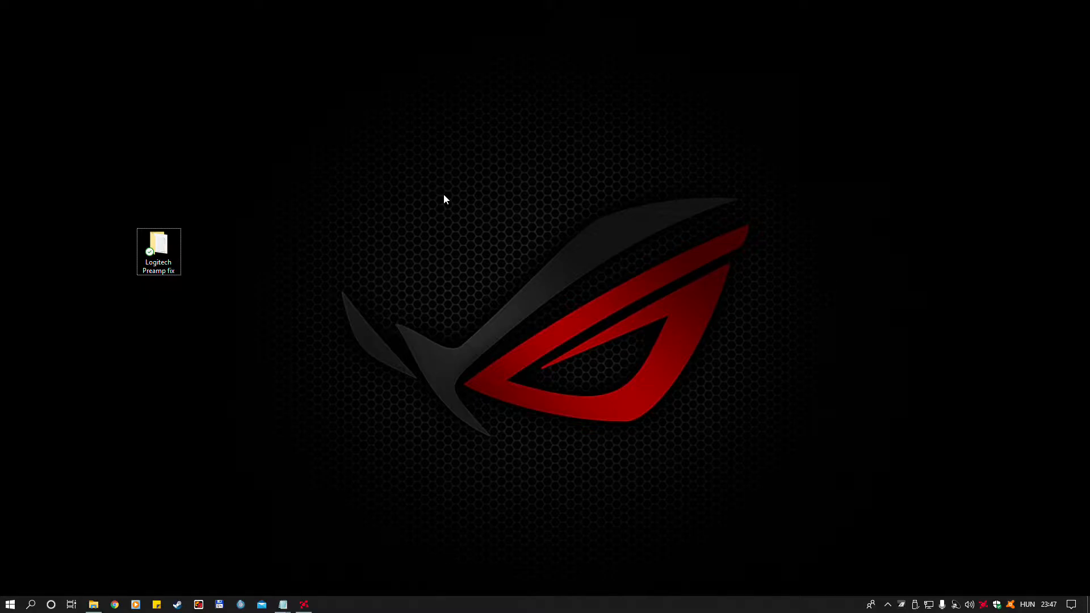
mouse_move(622, 192)
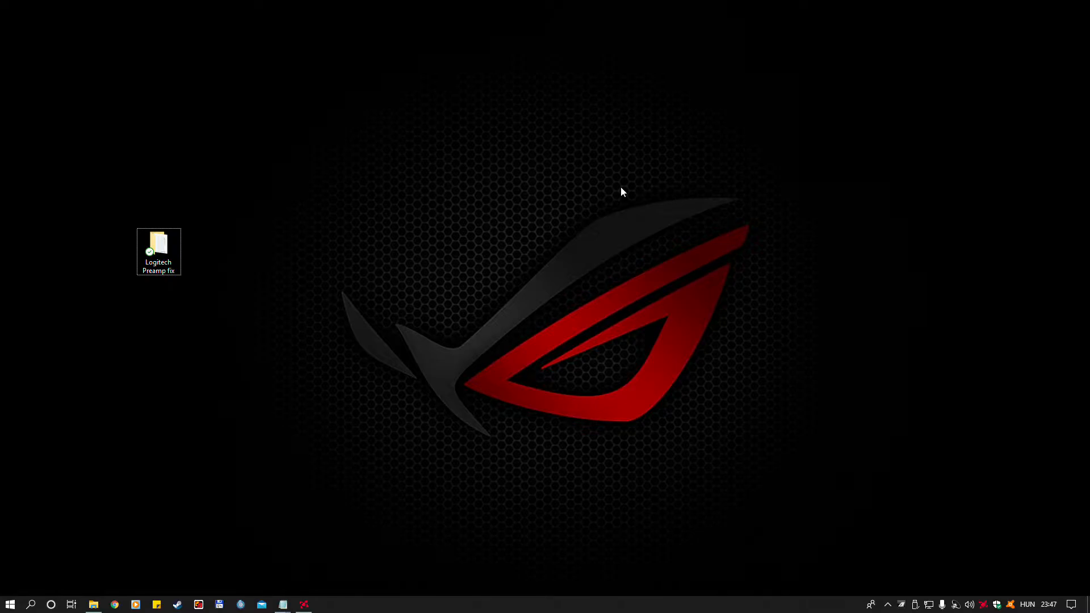
mouse_move(698, 155)
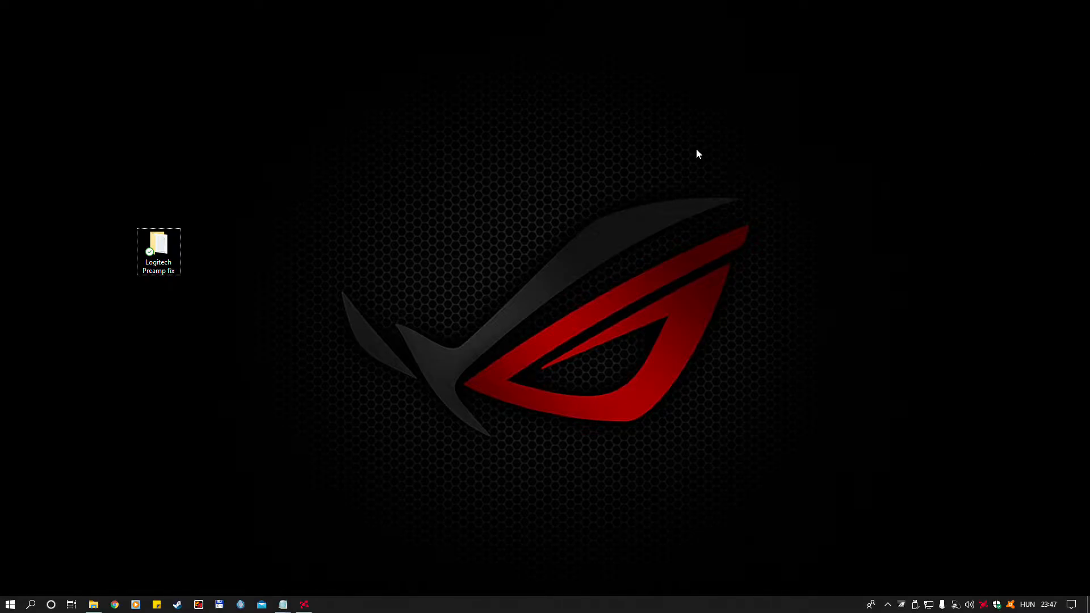
mouse_move(603, 152)
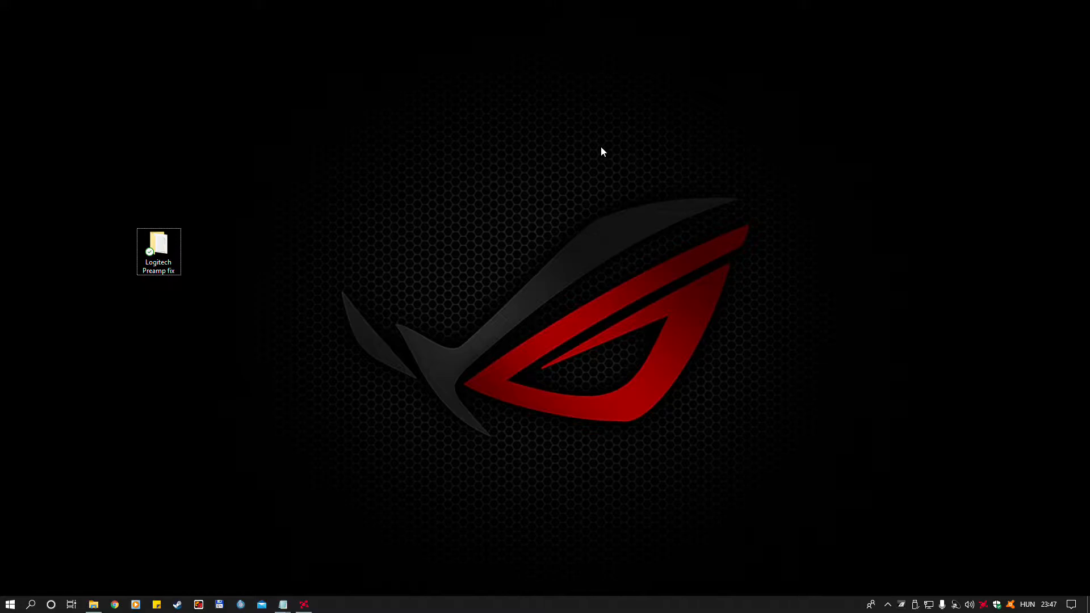
mouse_move(602, 167)
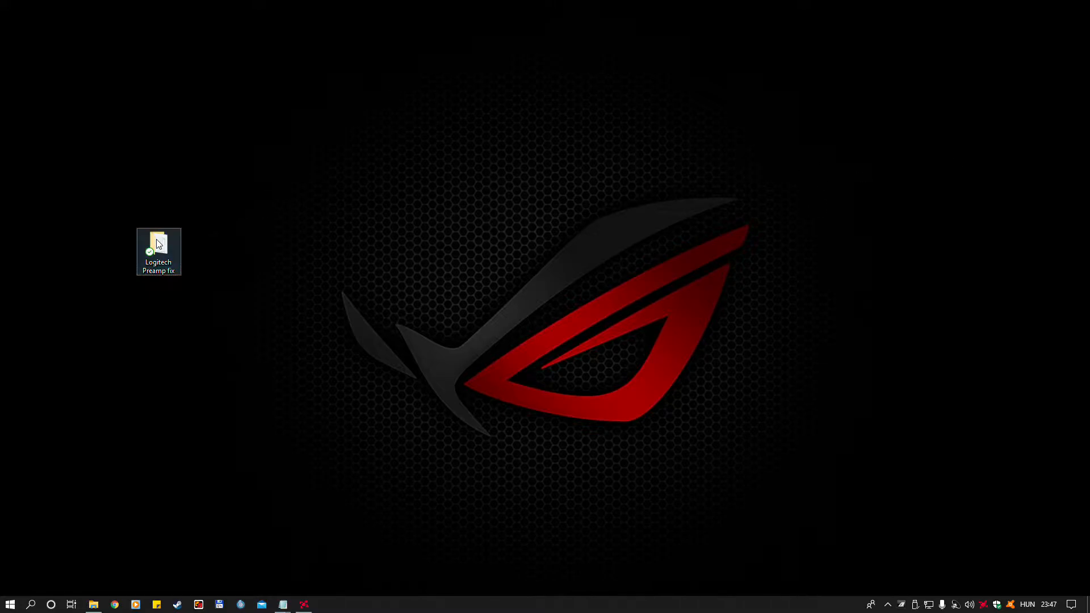
- Browse the Logitech Preamp fix folder and view the LGS 8.58.183 x64 installer in INSTALL
double_click(157, 240)
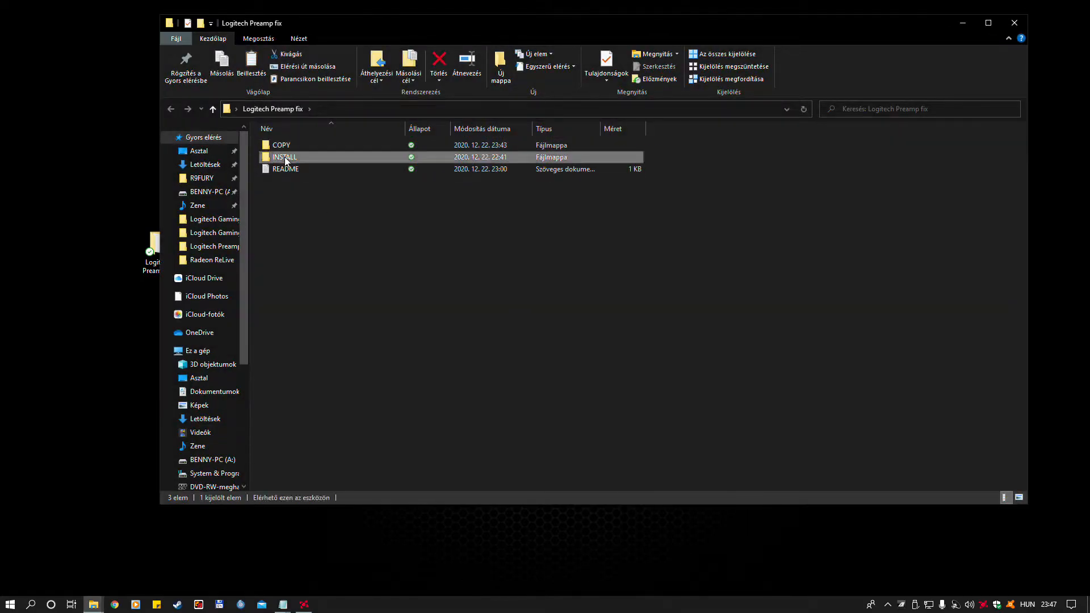
double_click(285, 157)
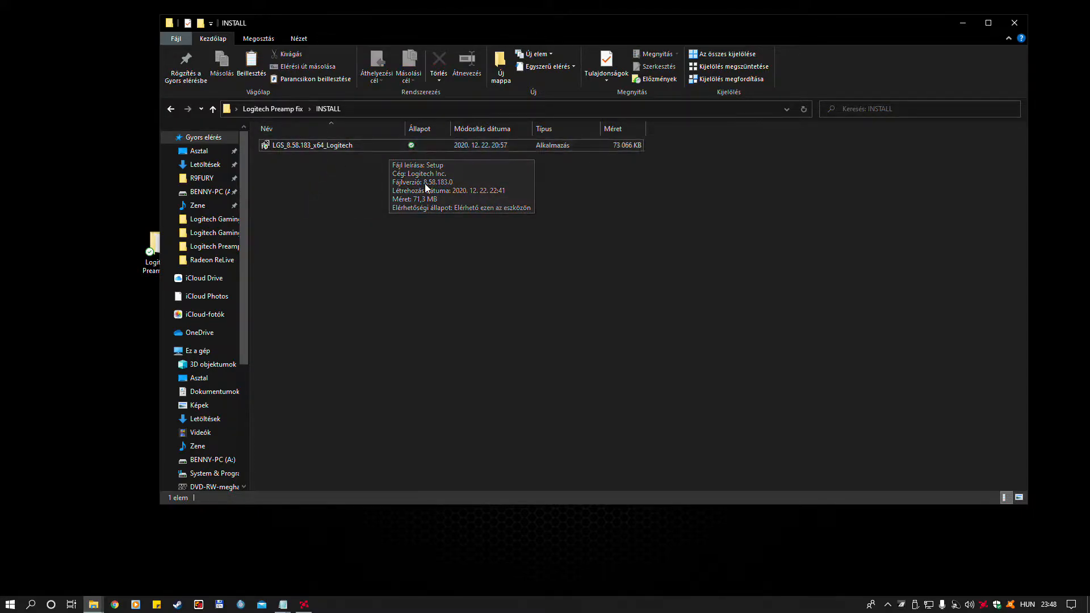
mouse_move(426, 188)
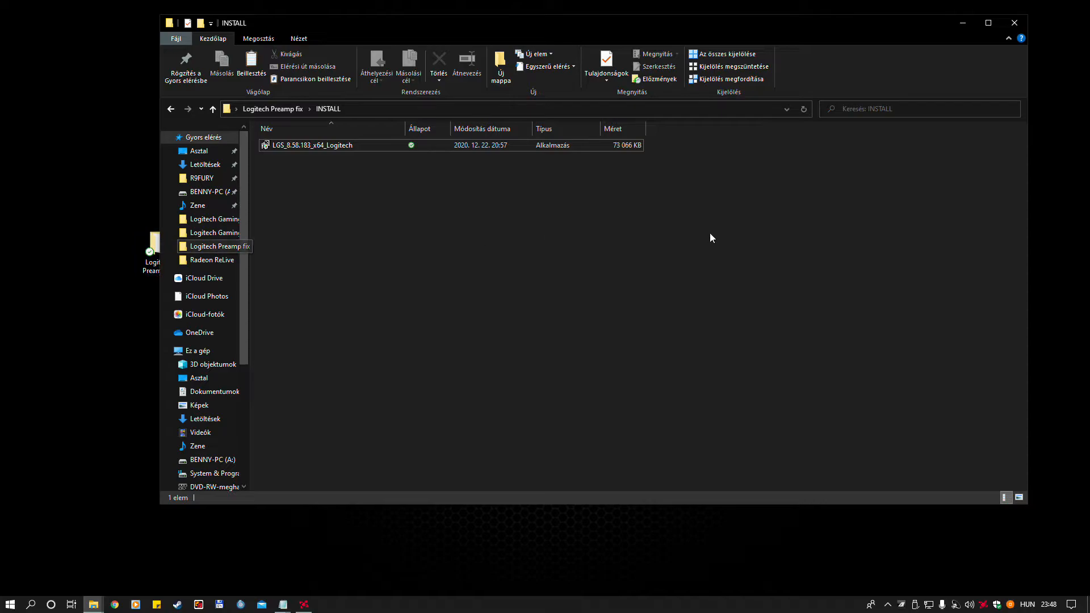
click(888, 603)
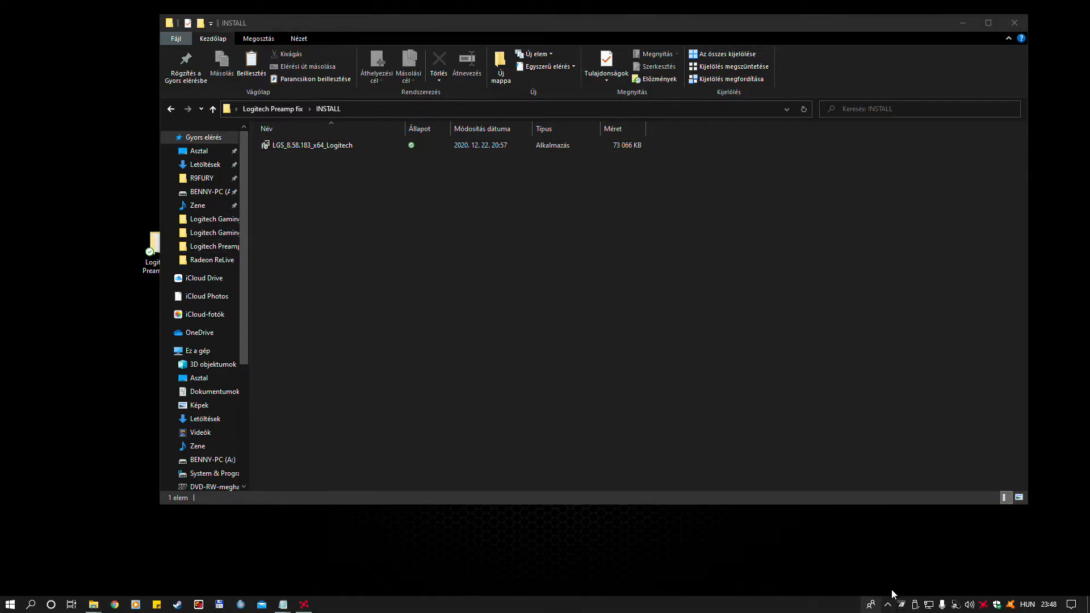
mouse_move(625, 266)
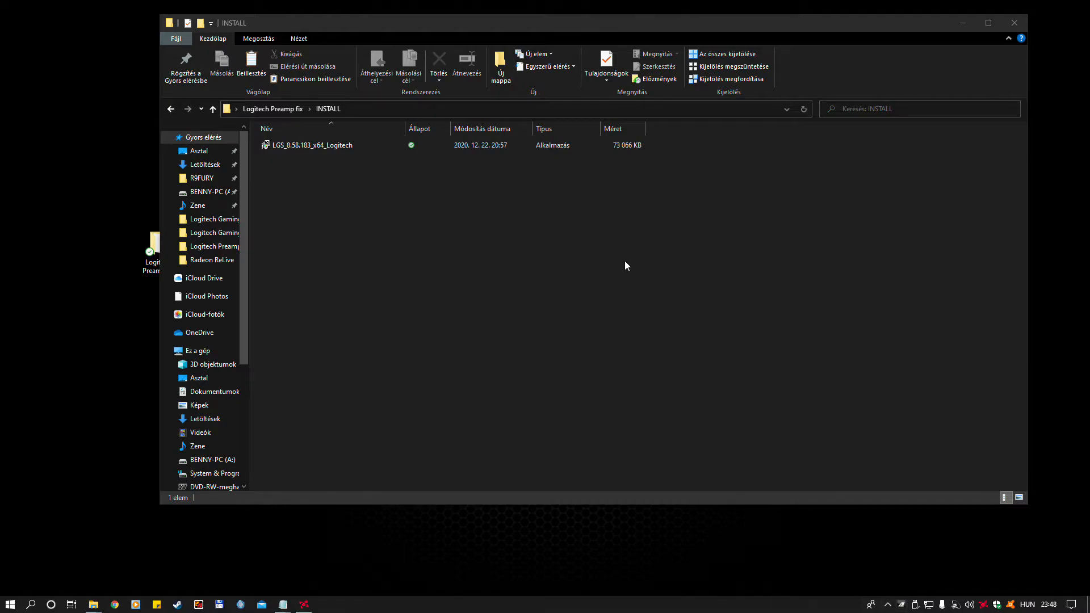
click(312, 144)
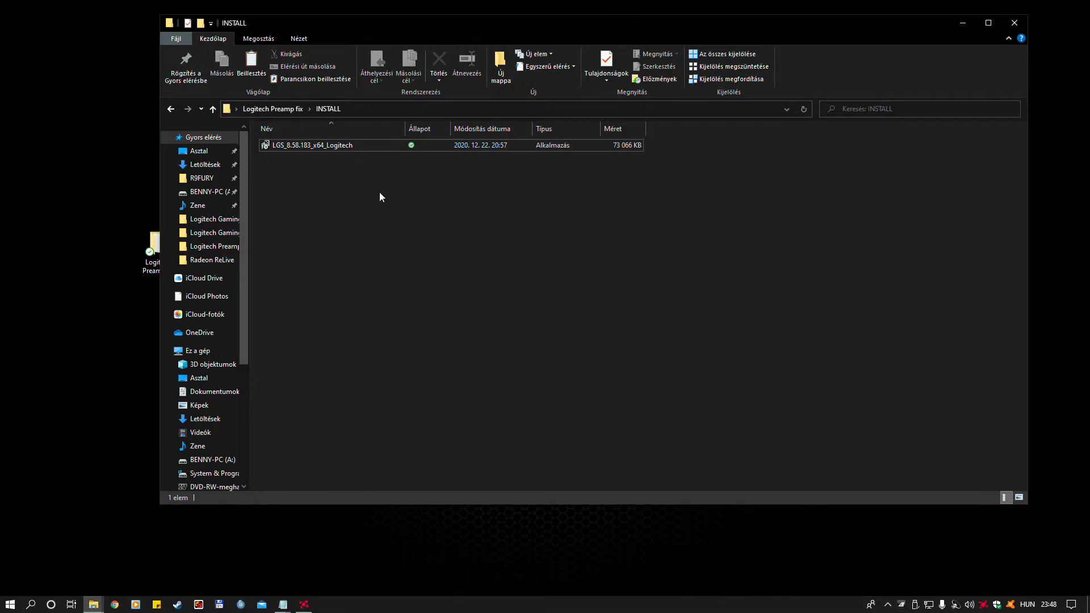
click(211, 109)
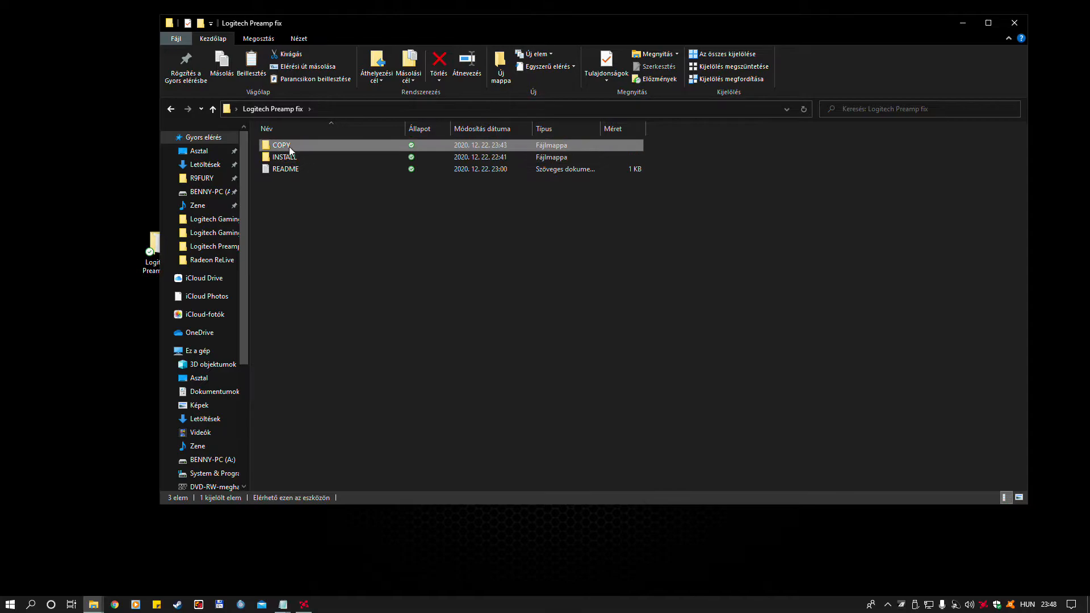
- Paste the 11 COPY files into C:\Program Files\Logitech Gaming Software, replacing existing files
double_click(281, 144)
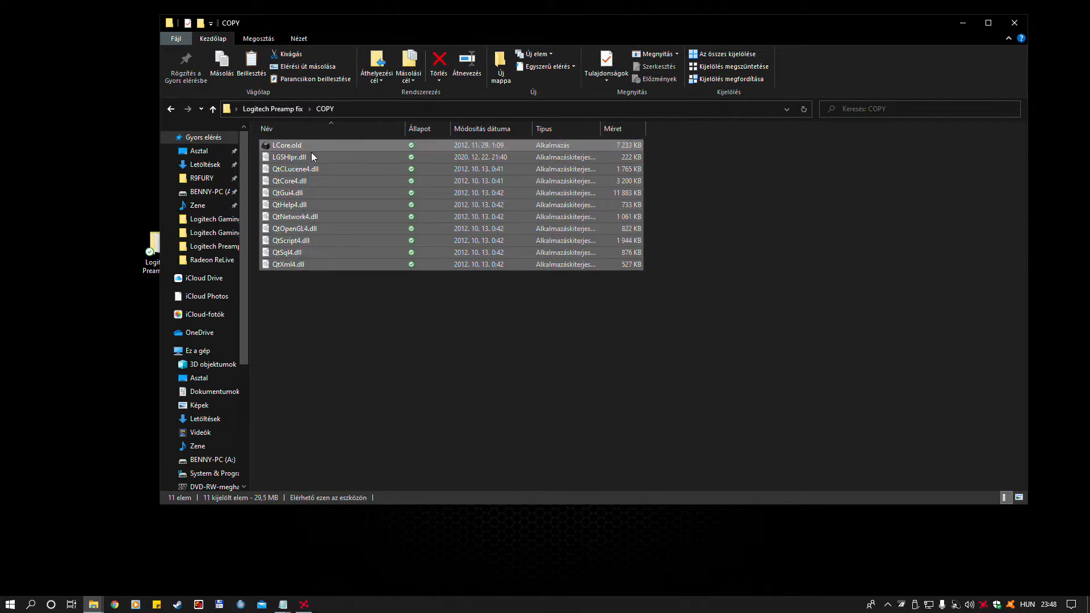
mouse_move(174, 519)
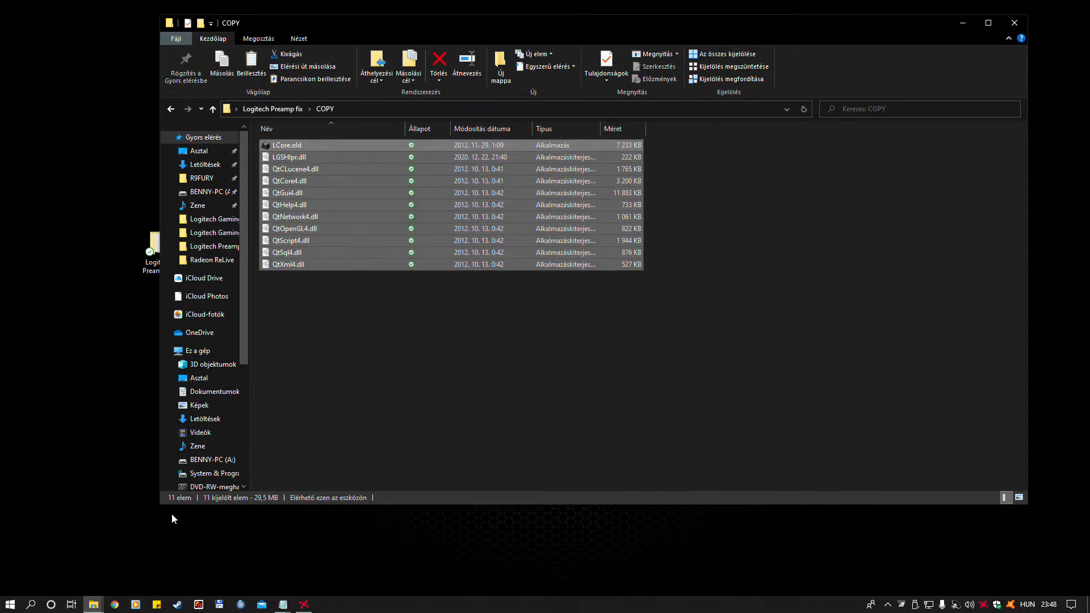
click(193, 474)
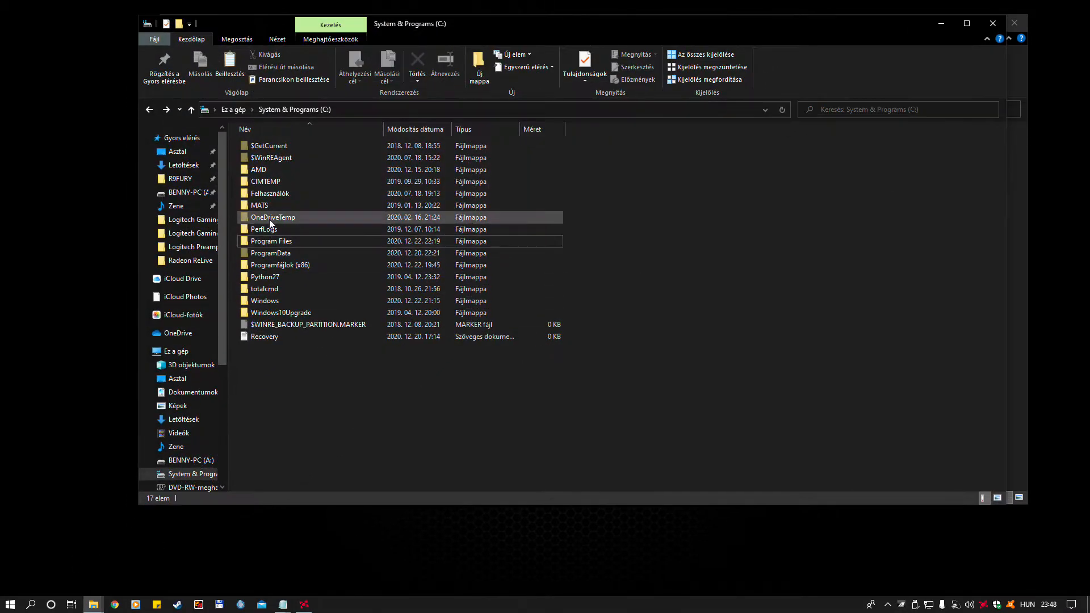
double_click(272, 241)
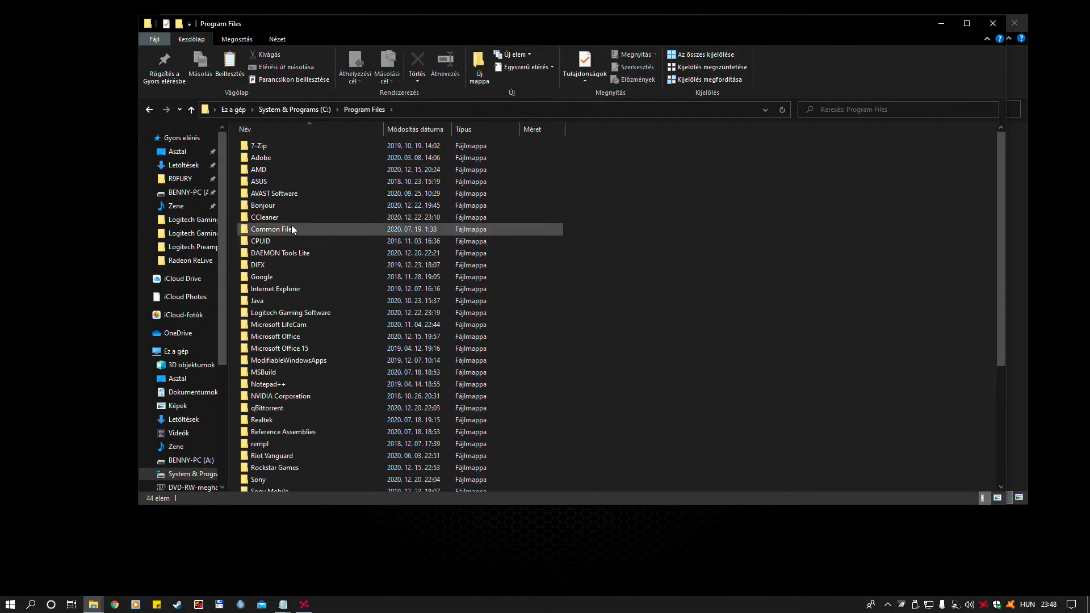
double_click(290, 312)
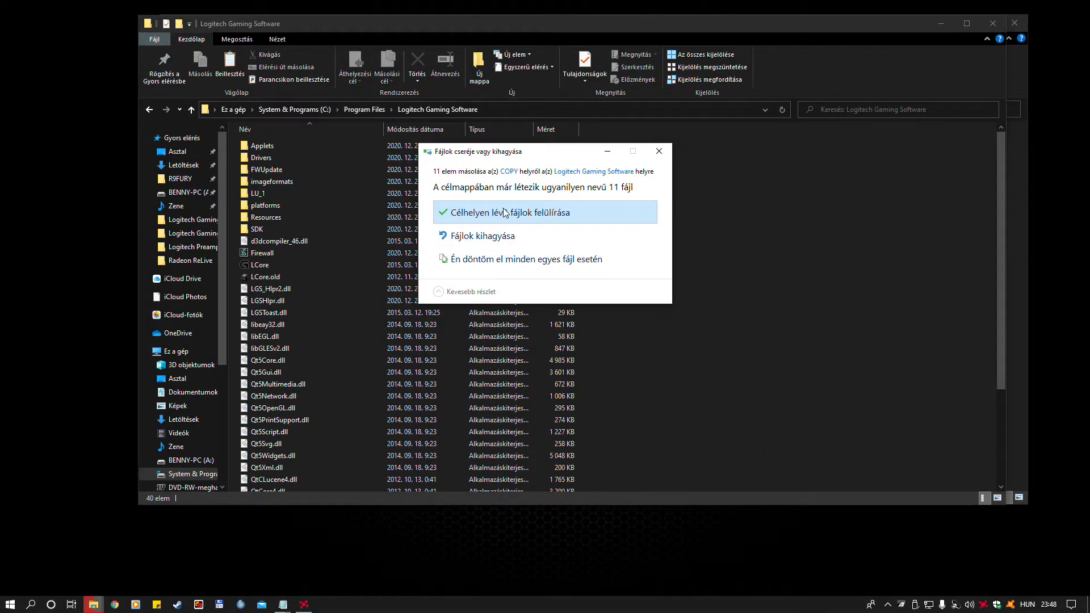
click(498, 212)
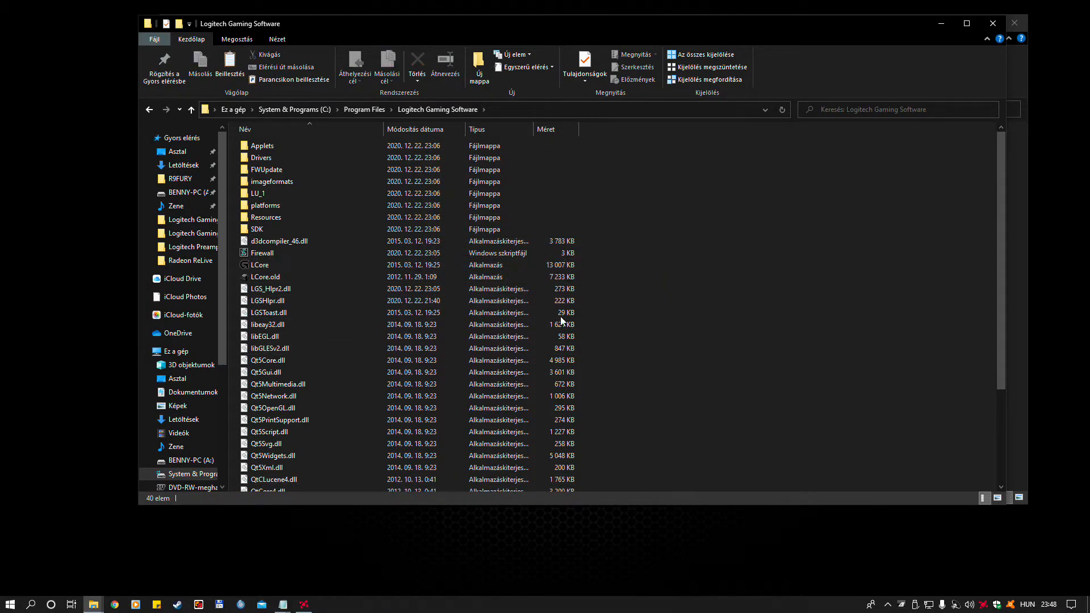
mouse_move(774, 224)
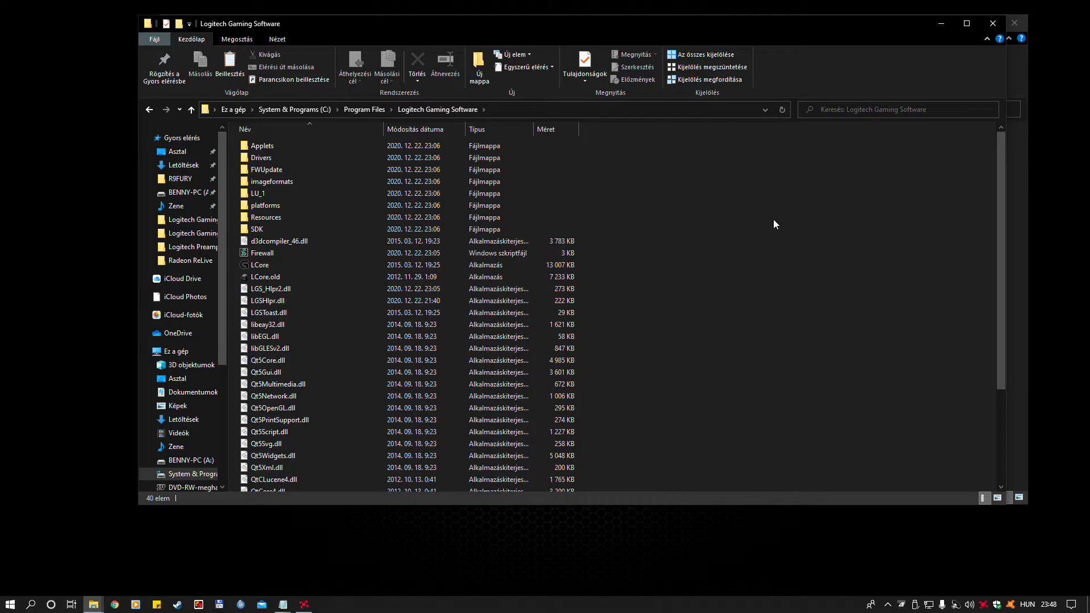
- Start Logitech Gaming Software by running LCore.old from its program folder
click(265, 276)
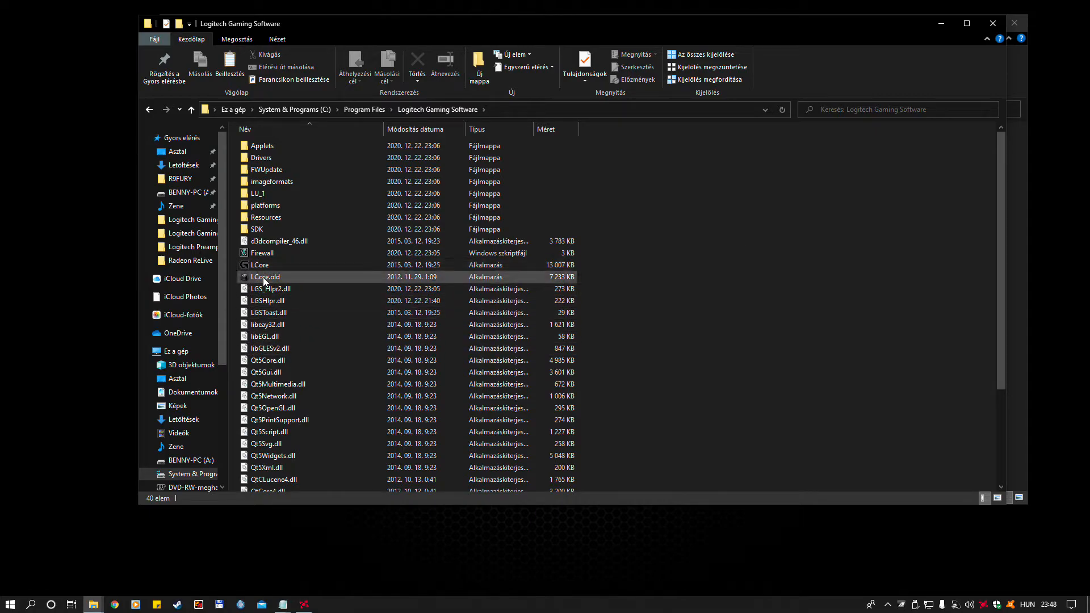
click(265, 276)
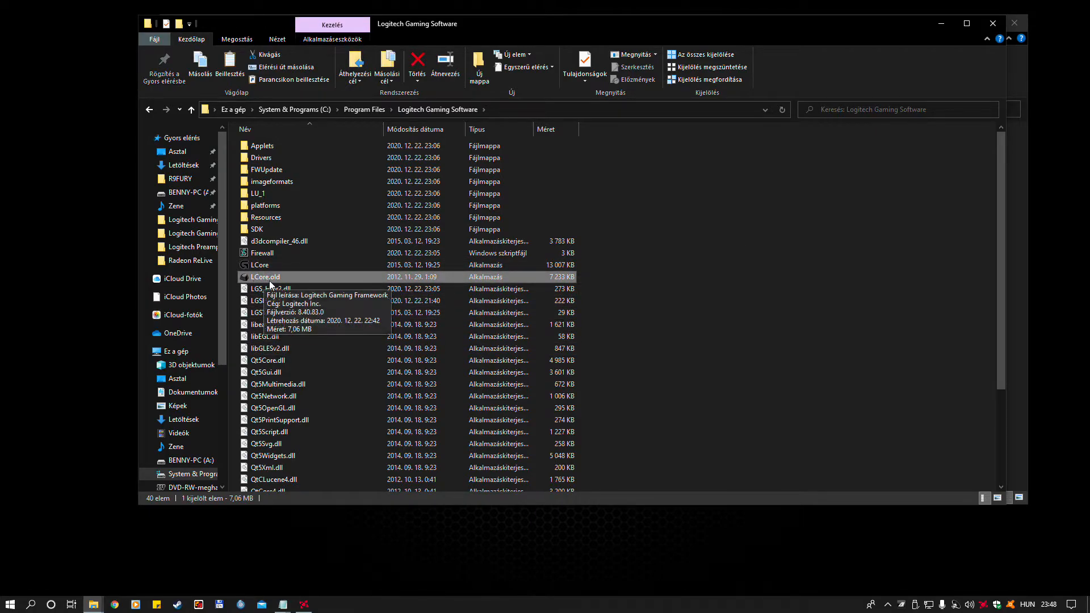
mouse_move(280, 277)
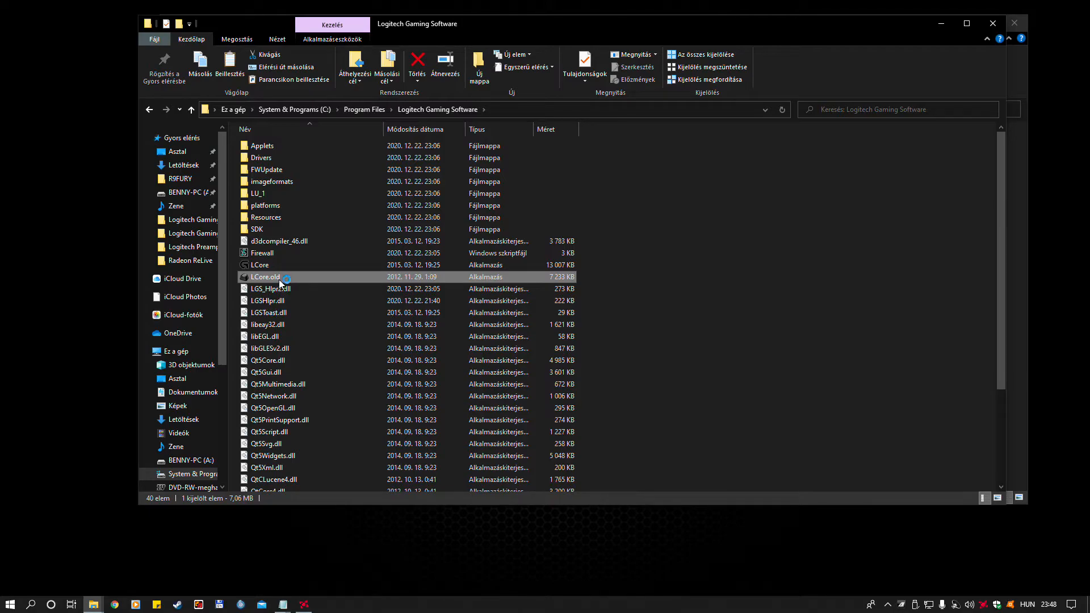
mouse_move(279, 278)
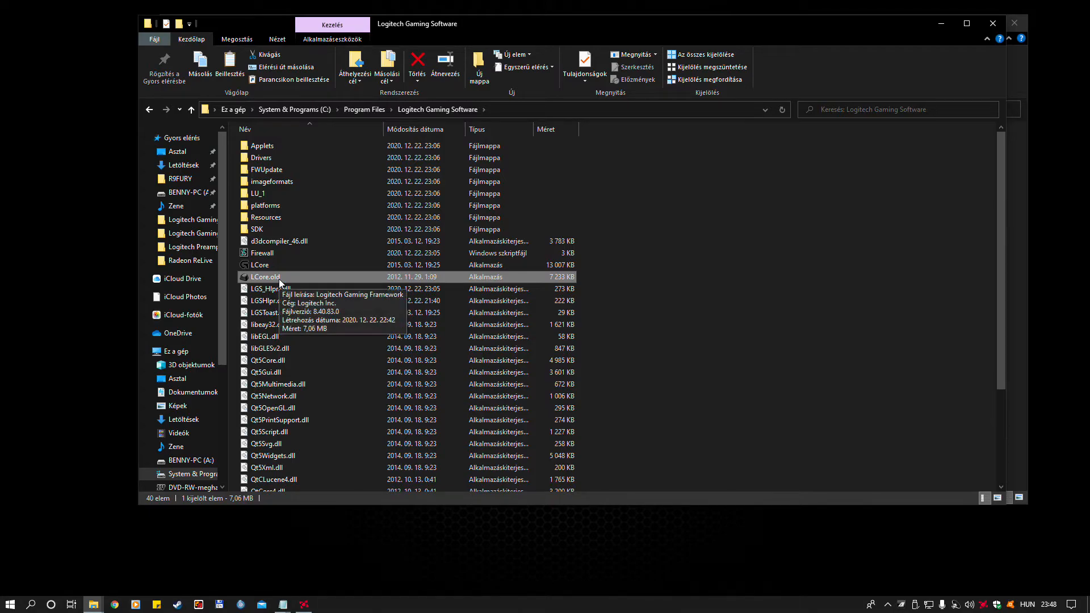
double_click(260, 264)
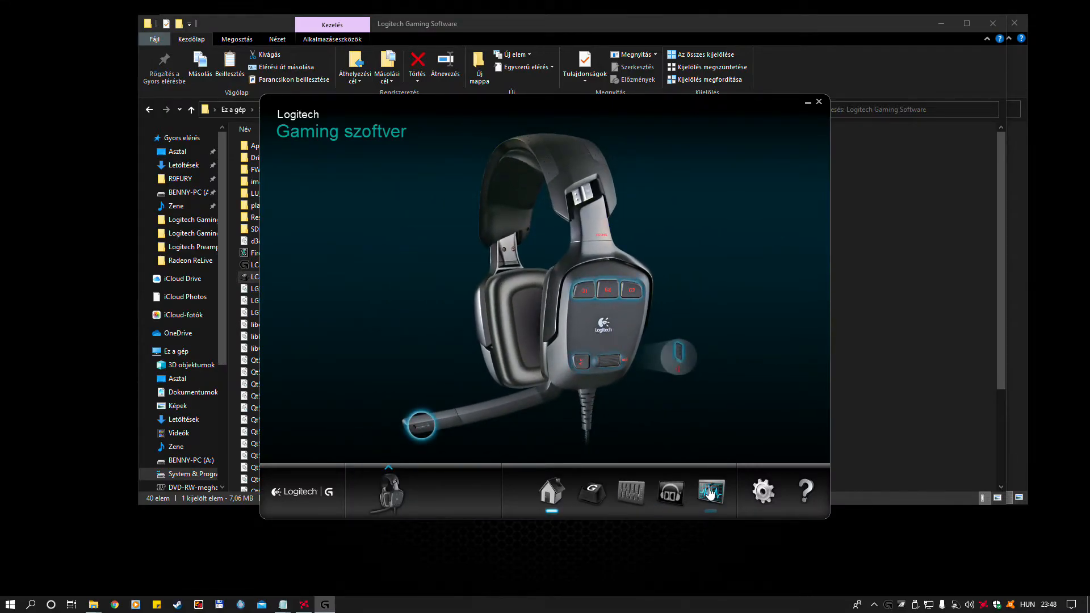
- Enable the headset's Advanced Equalizer, set Preamp to +12 dB, and return Home
click(669, 493)
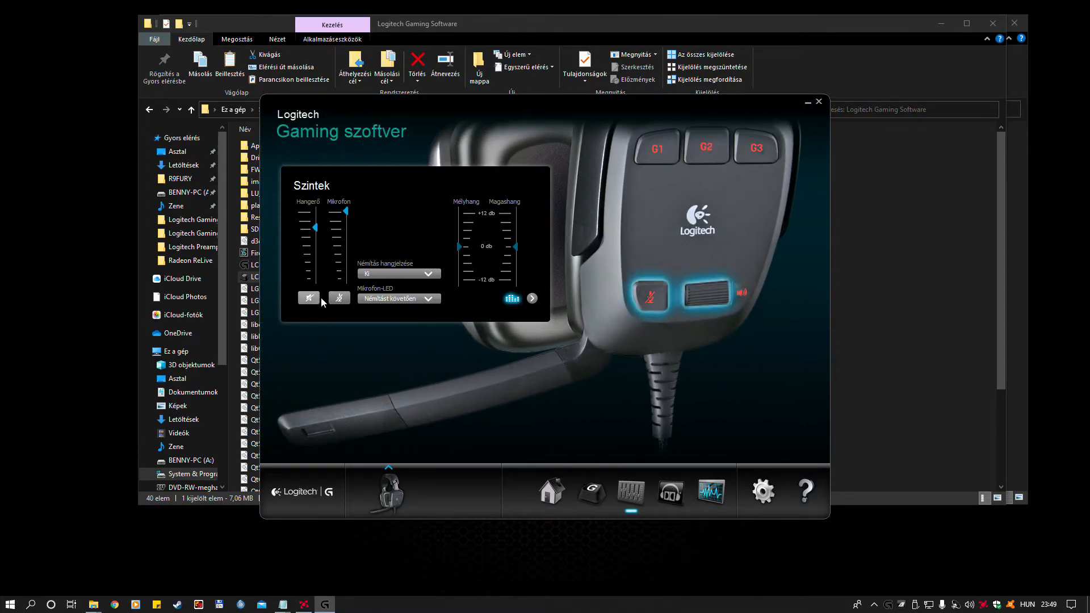
click(532, 298)
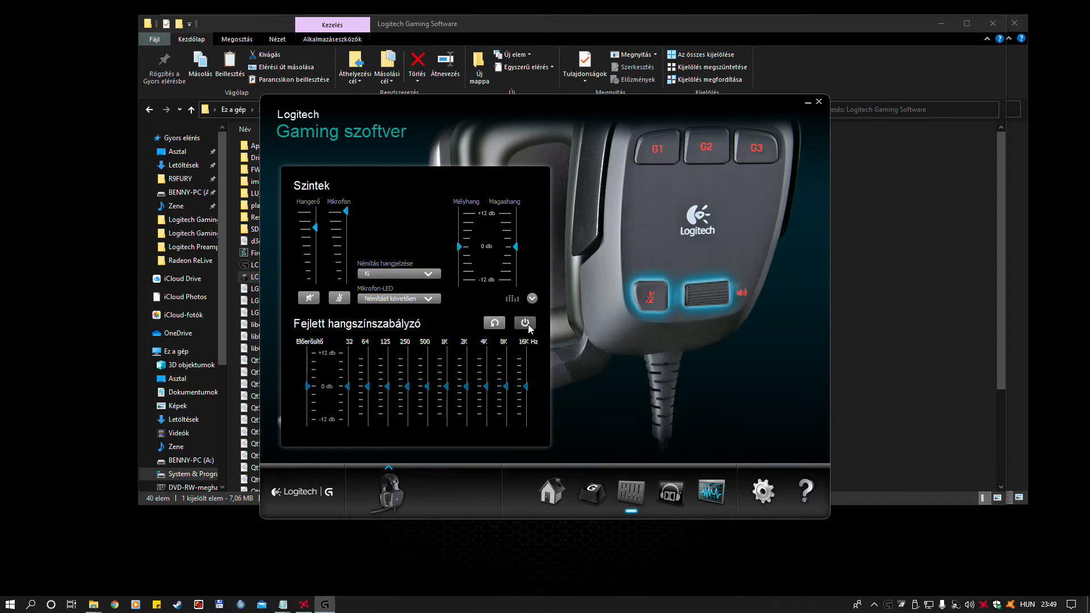
click(524, 322)
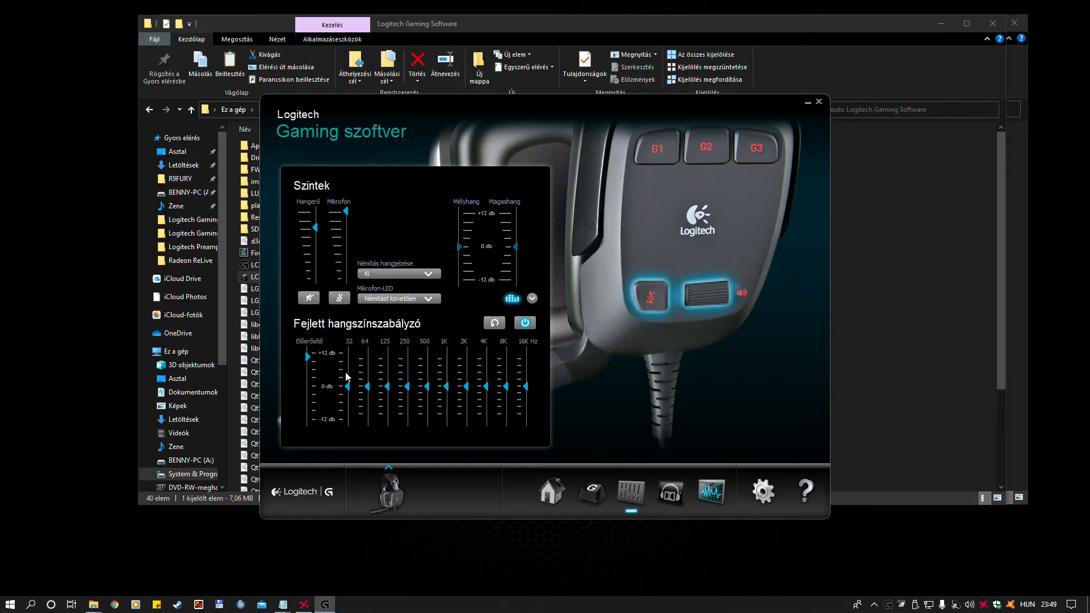
mouse_move(764, 406)
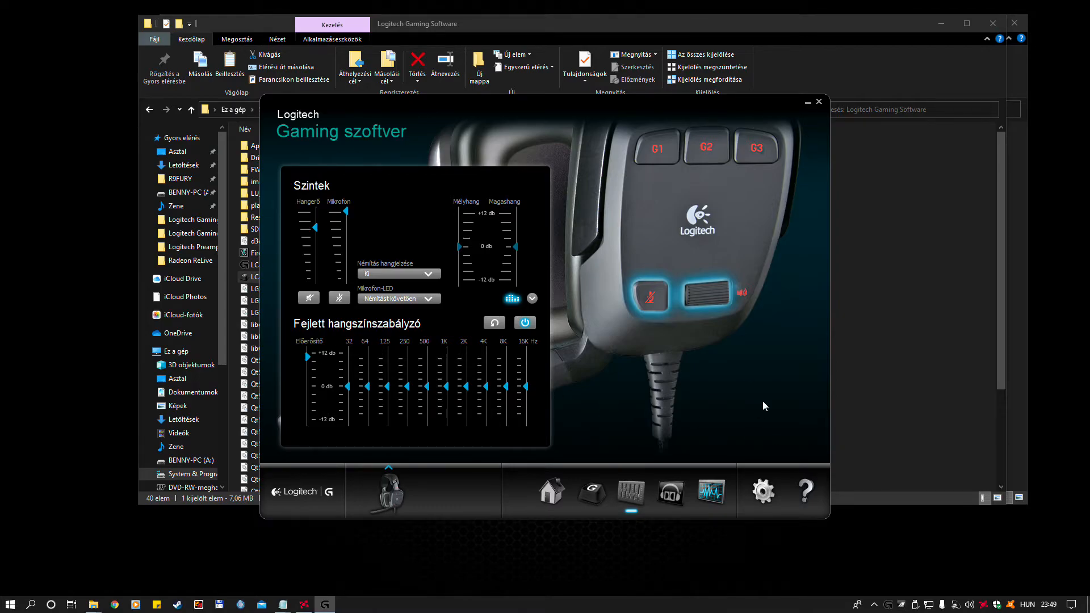
click(550, 491)
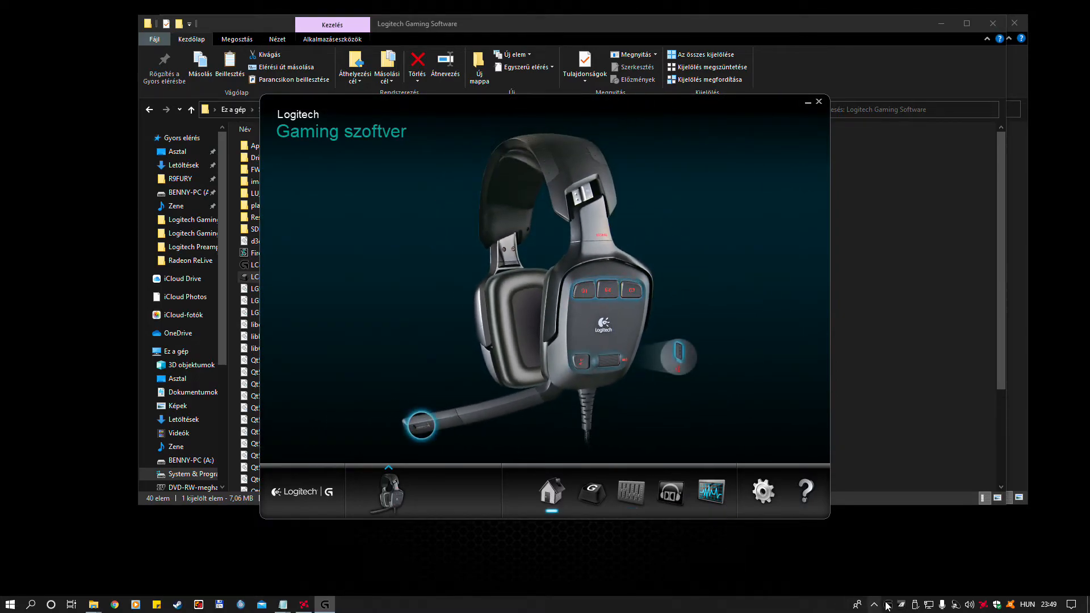
mouse_move(919, 592)
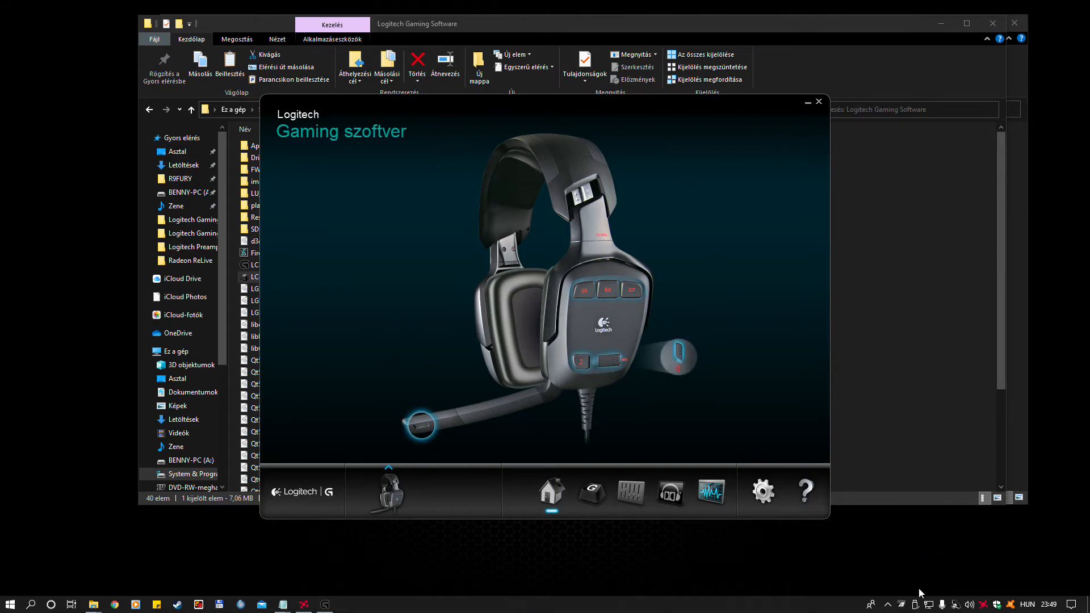
- Exit Logitech Gaming Software, leaving File Explorer on its program folder
click(818, 102)
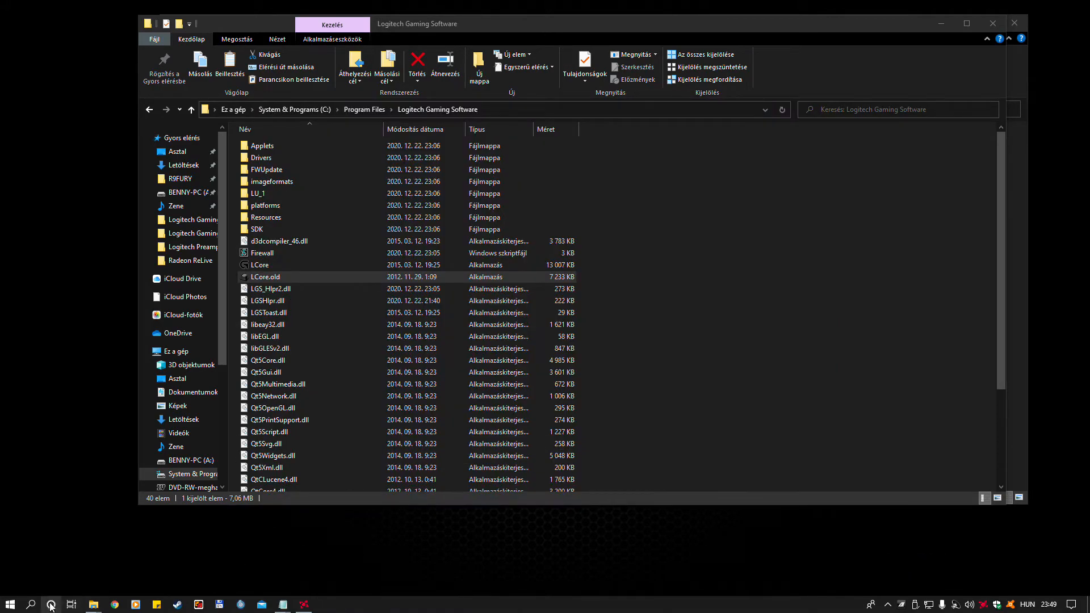
click(31, 604)
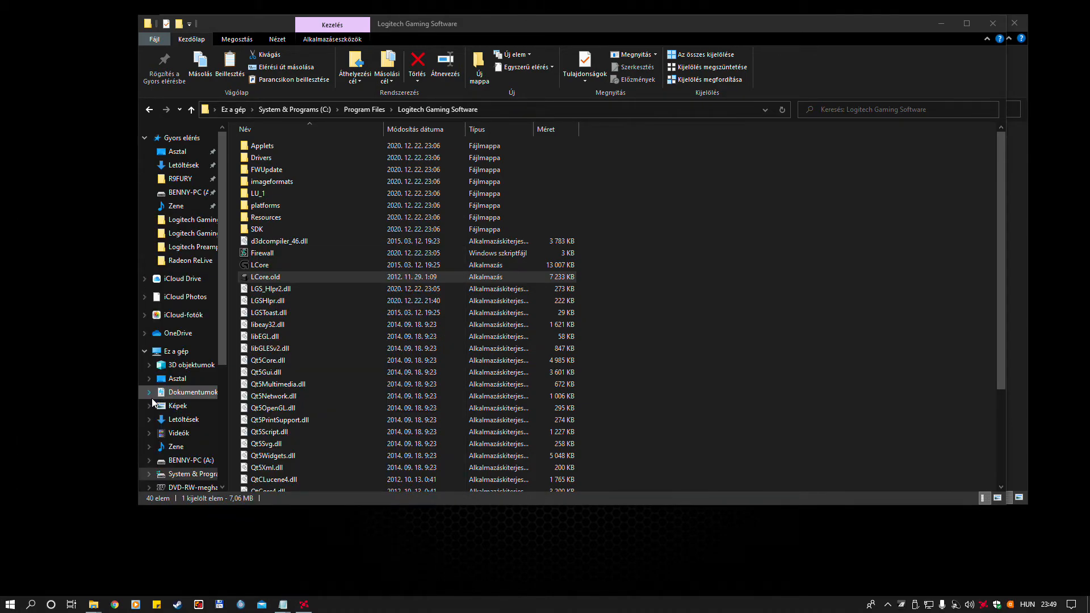
- Relaunch LCore, glance at the mouse page, then return to the headset page
double_click(264, 265)
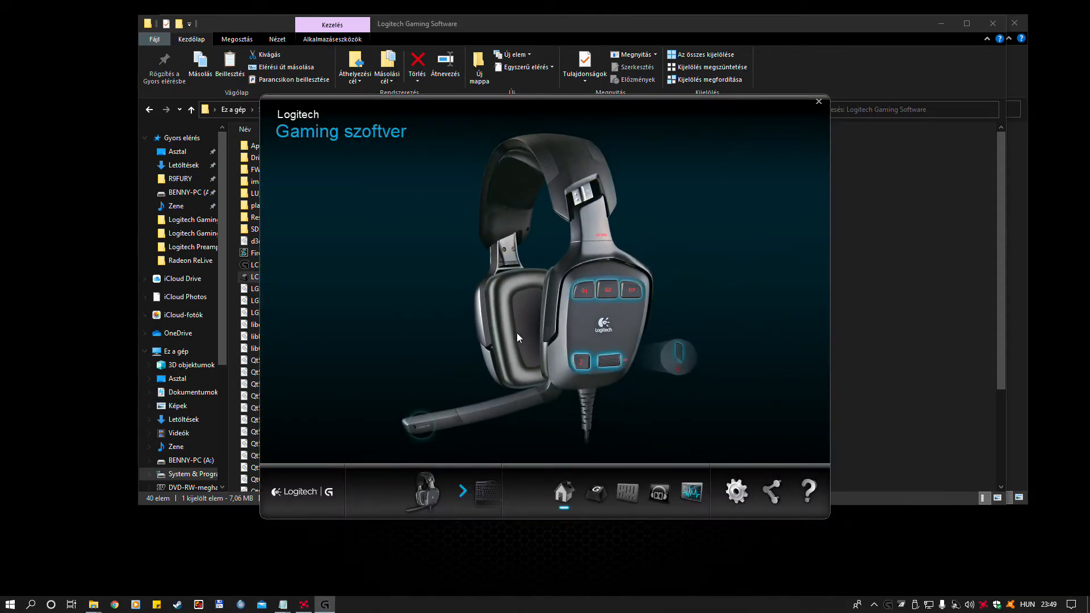
click(461, 492)
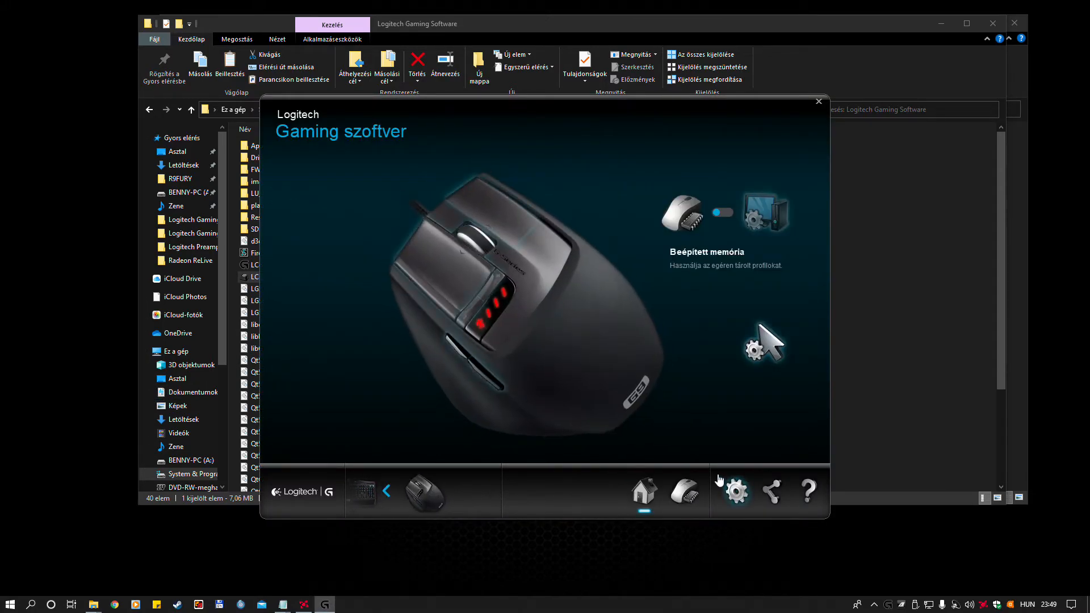
click(387, 492)
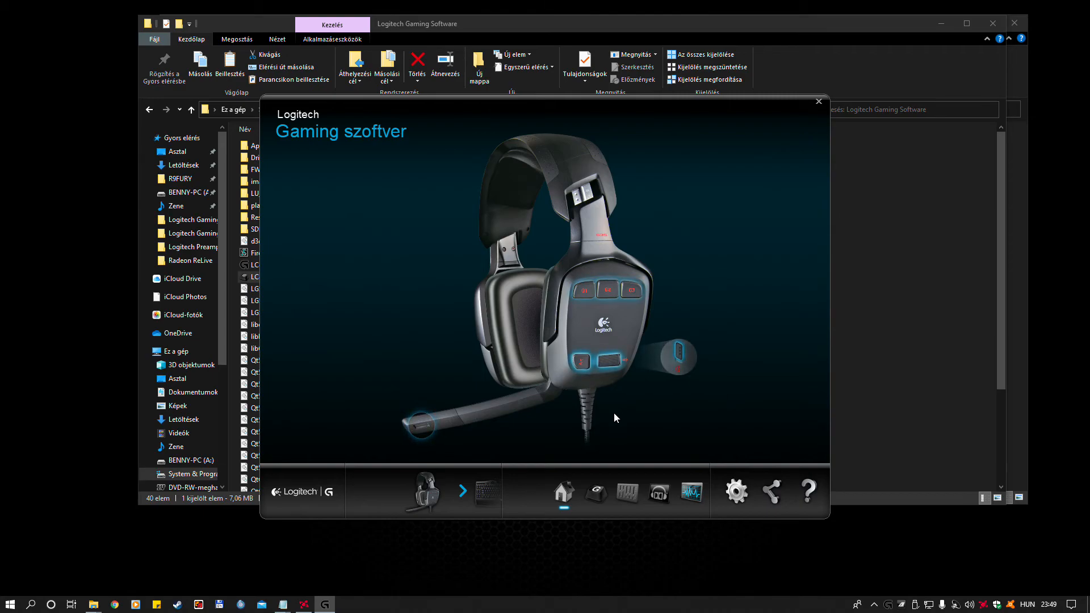
mouse_move(735, 492)
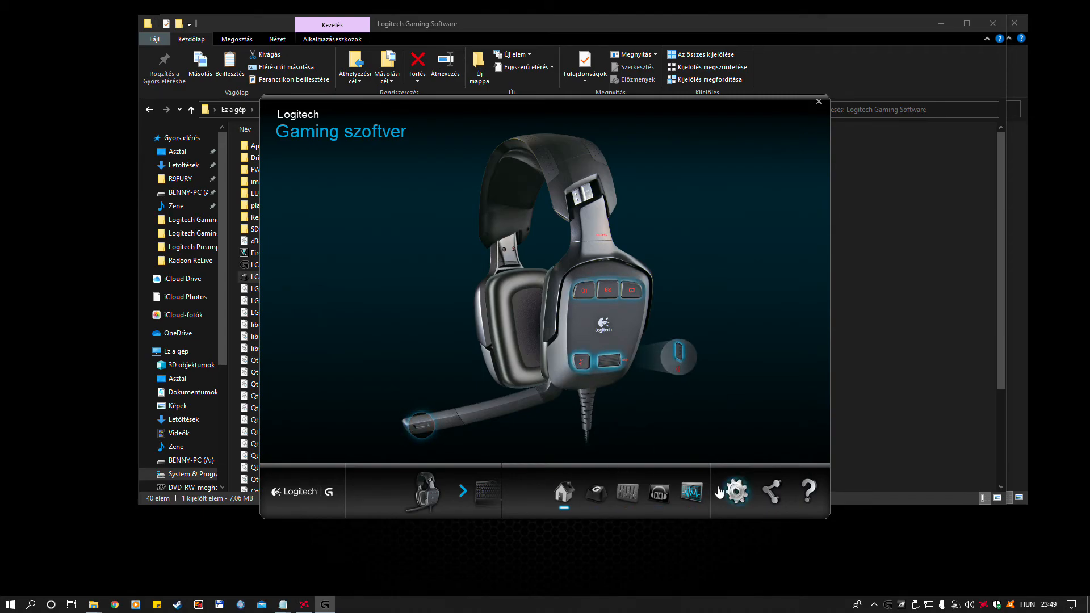
mouse_move(495, 393)
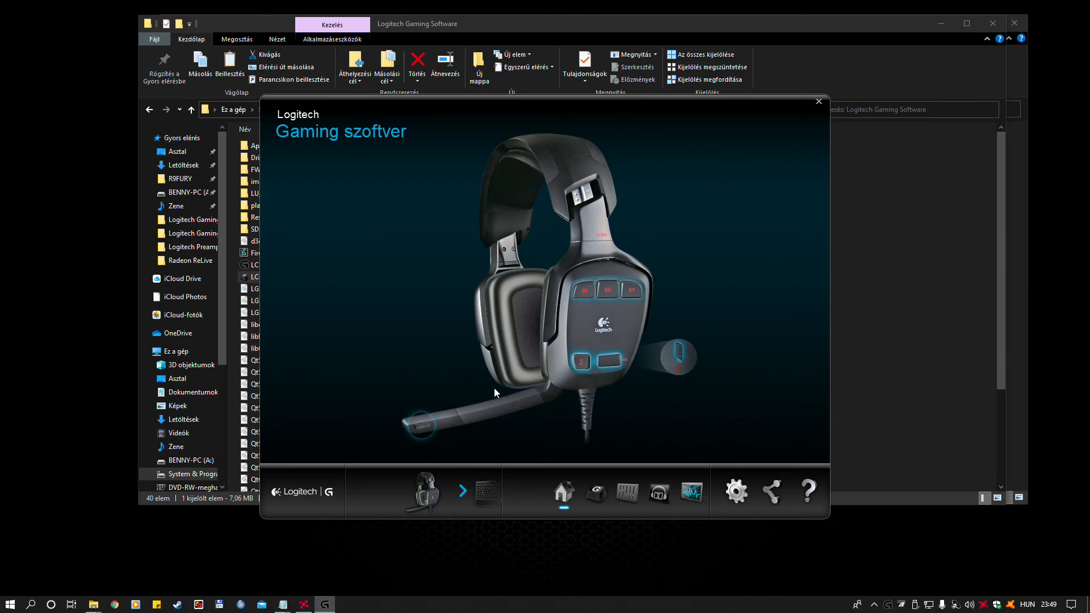
mouse_move(508, 386)
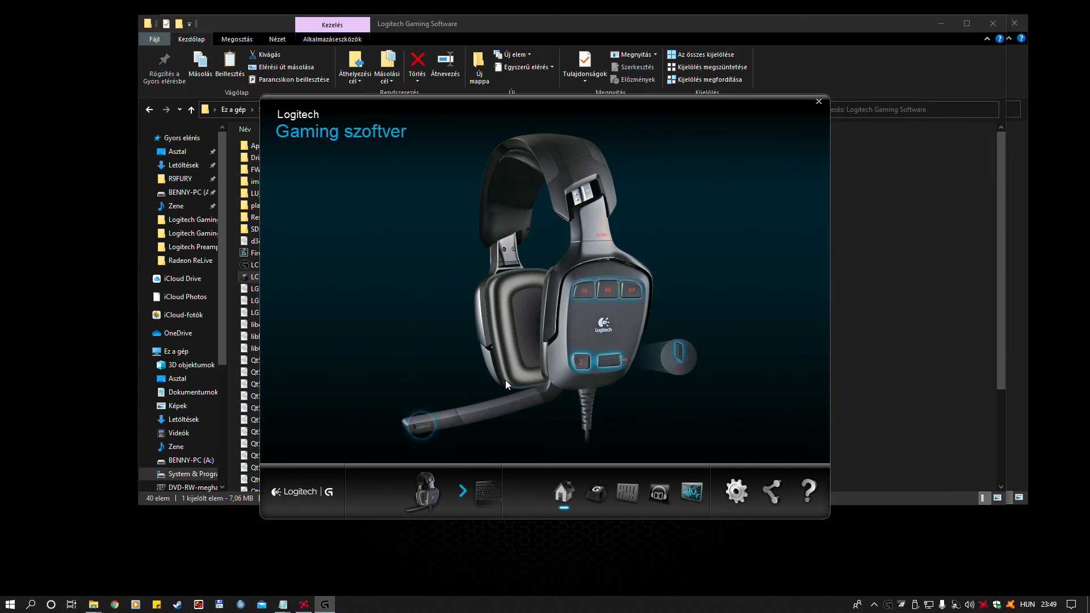
mouse_move(647, 356)
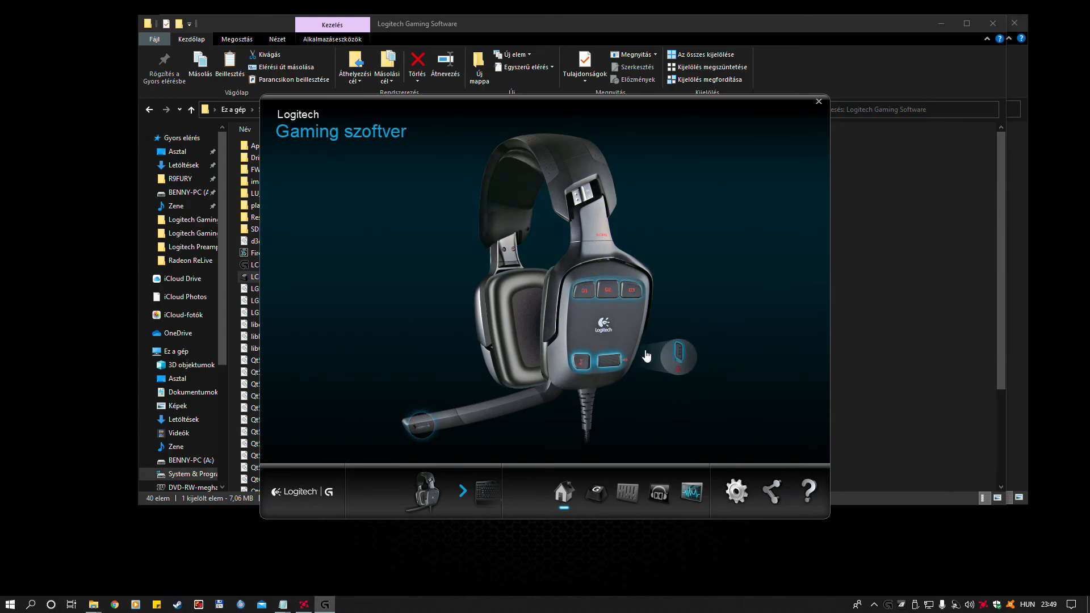
mouse_move(584, 323)
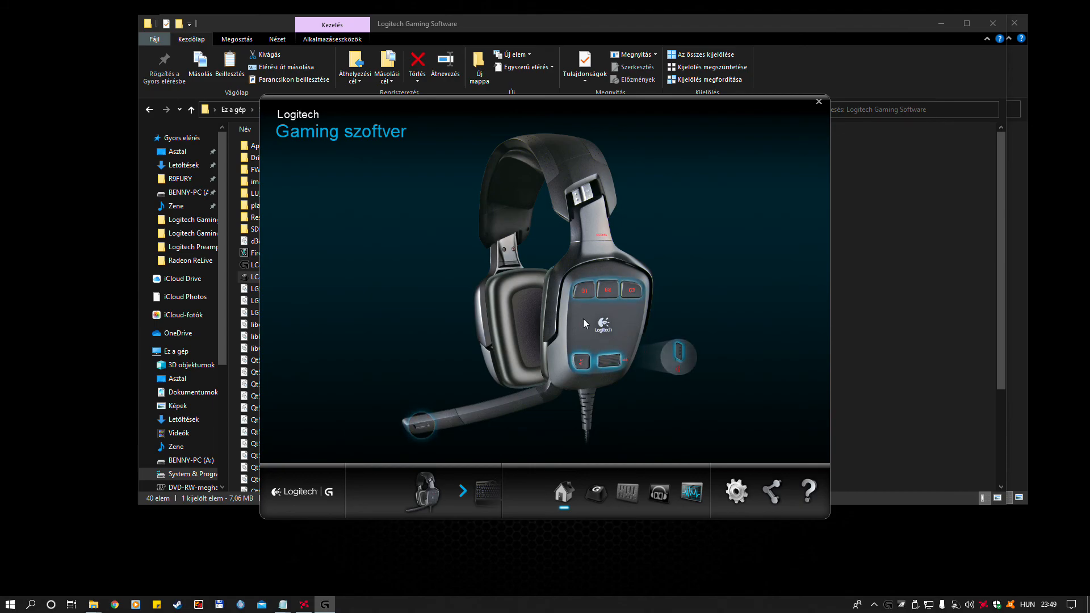
mouse_move(485, 319)
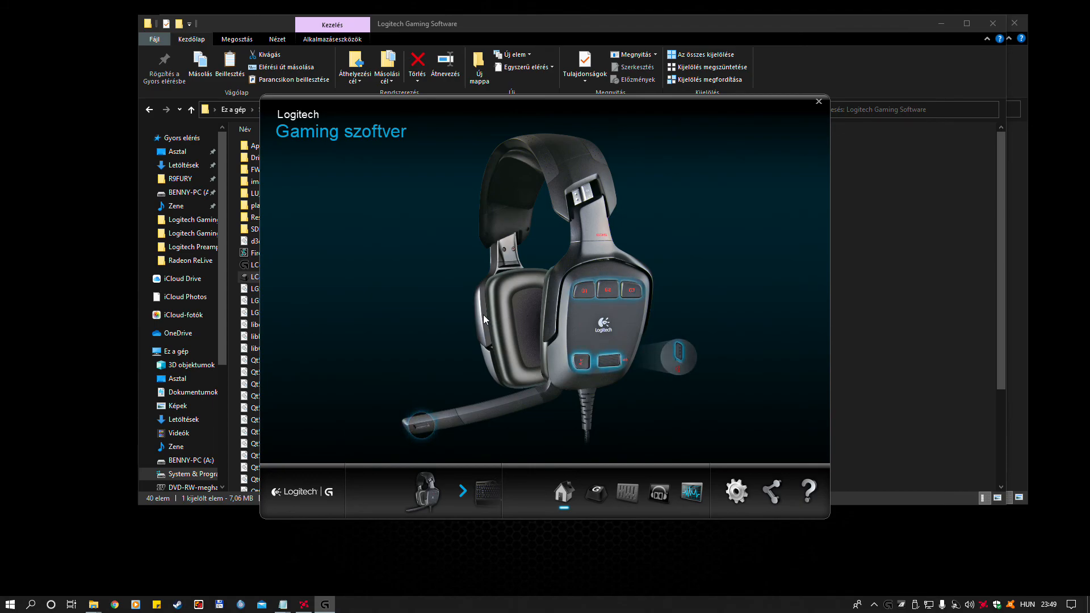